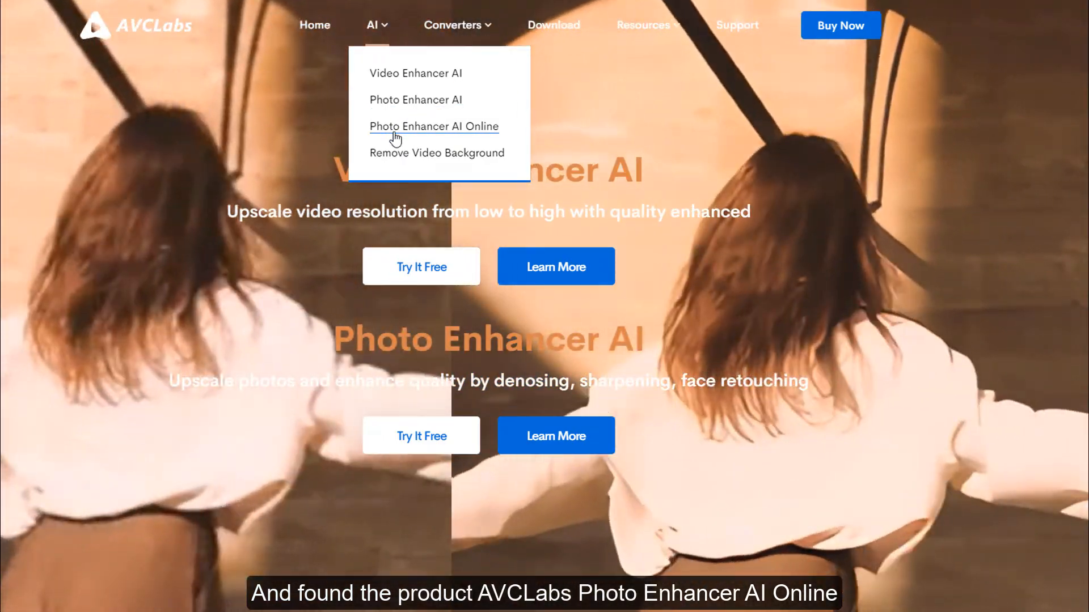
Enter the Photo Enhancer AI Online workspace and log in with email and password.
click(433, 126)
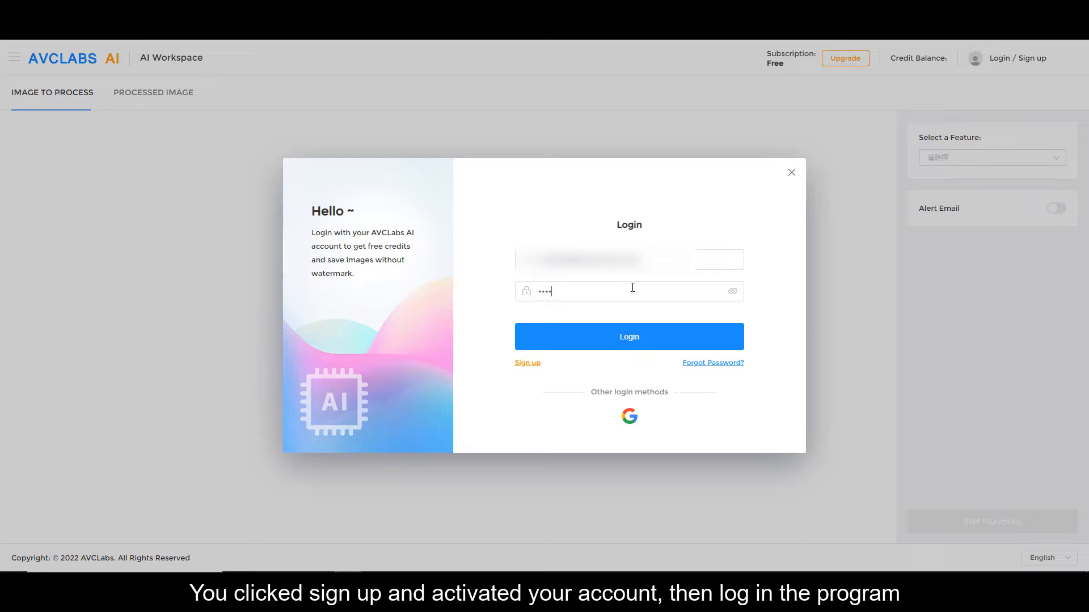
click(628, 337)
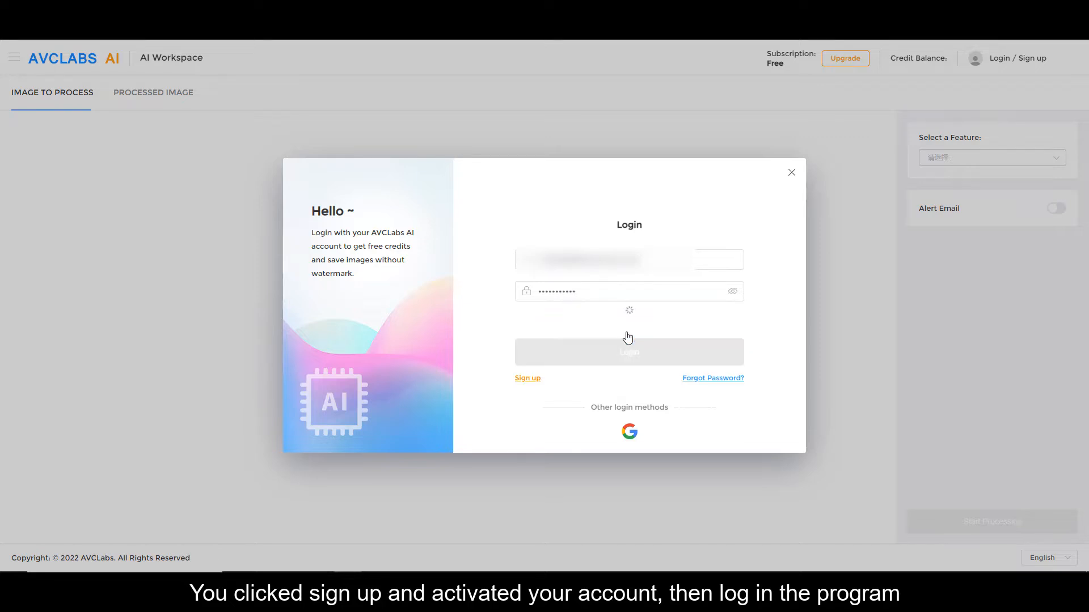
click(627, 352)
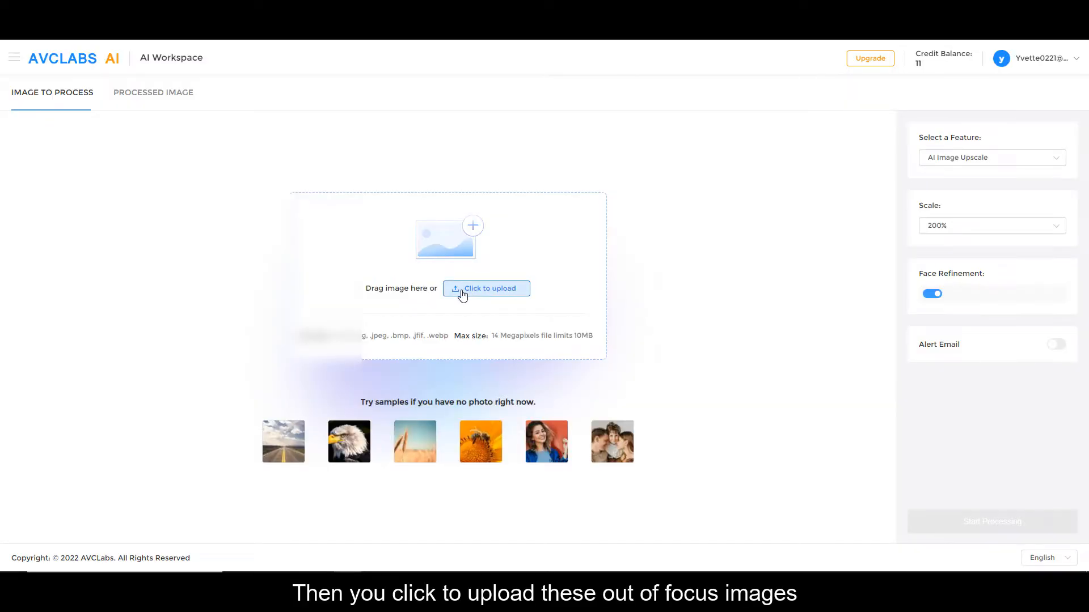
Upload the four blurry sharpen-demo images from the computer into the queue.
click(487, 288)
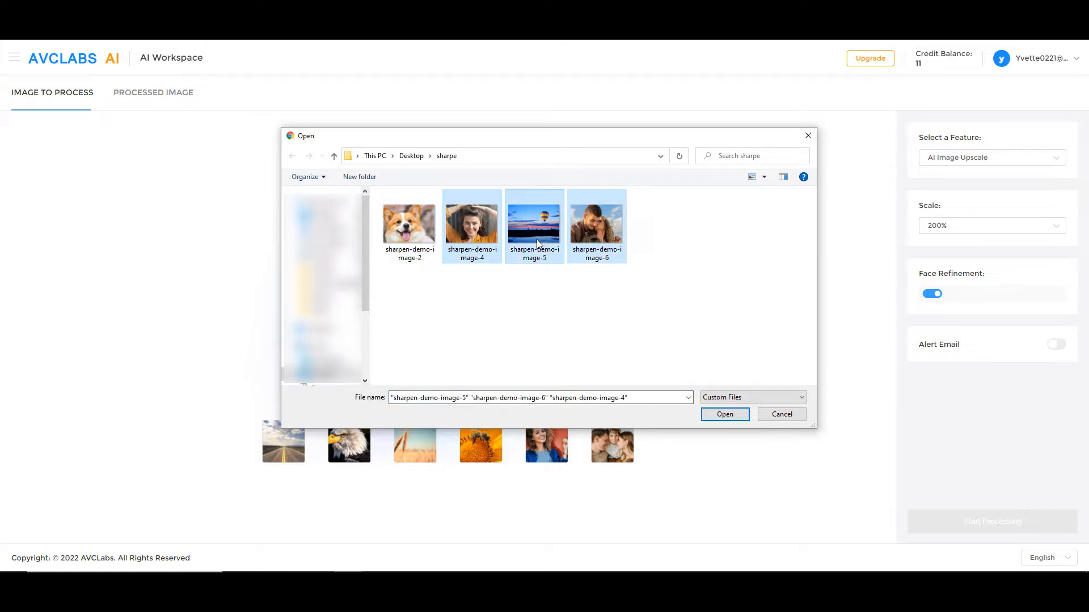
click(723, 415)
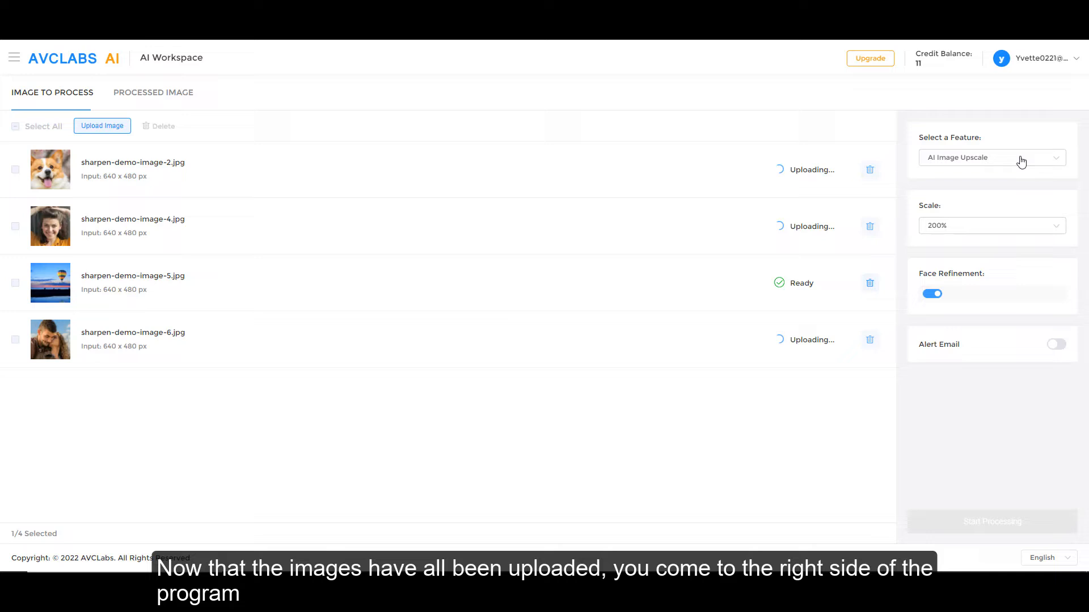
Run AI Image Sharpen on all four photos, confirming 4 credits, and show the processed results.
click(991, 157)
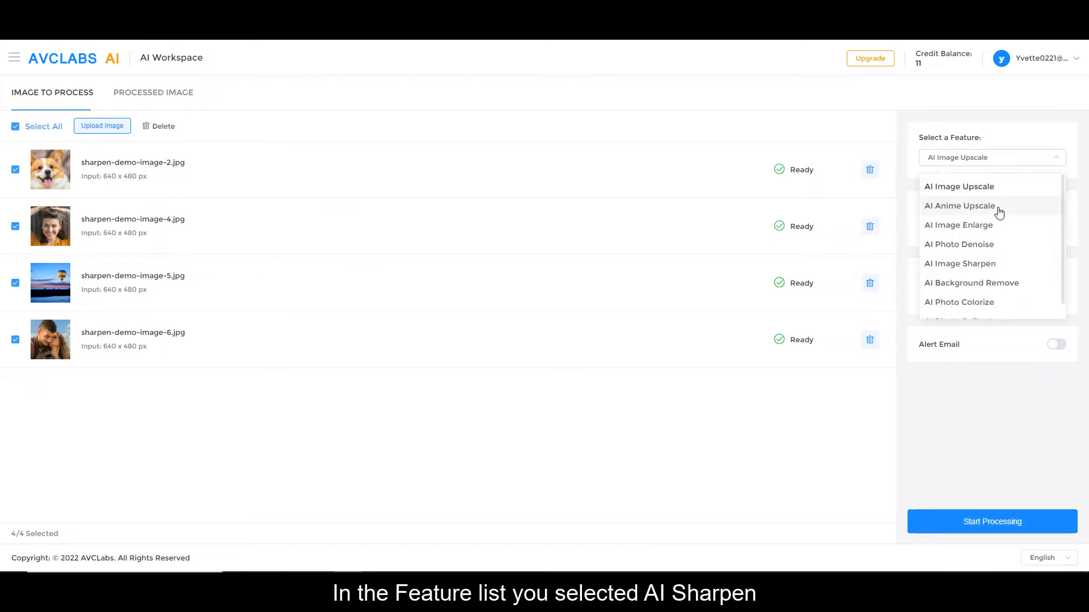
mouse_move(989, 270)
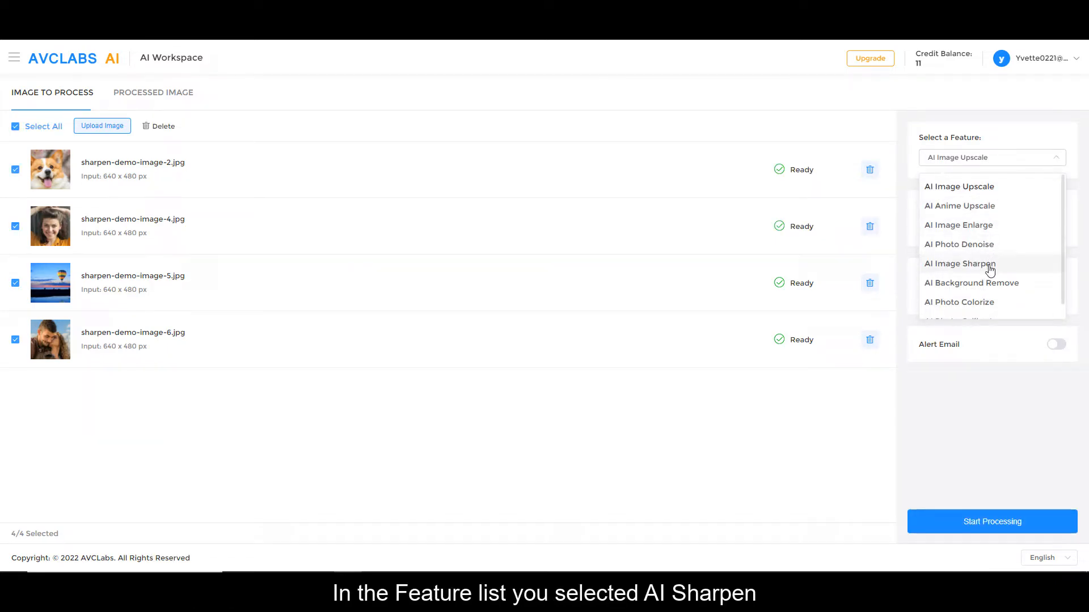
click(961, 263)
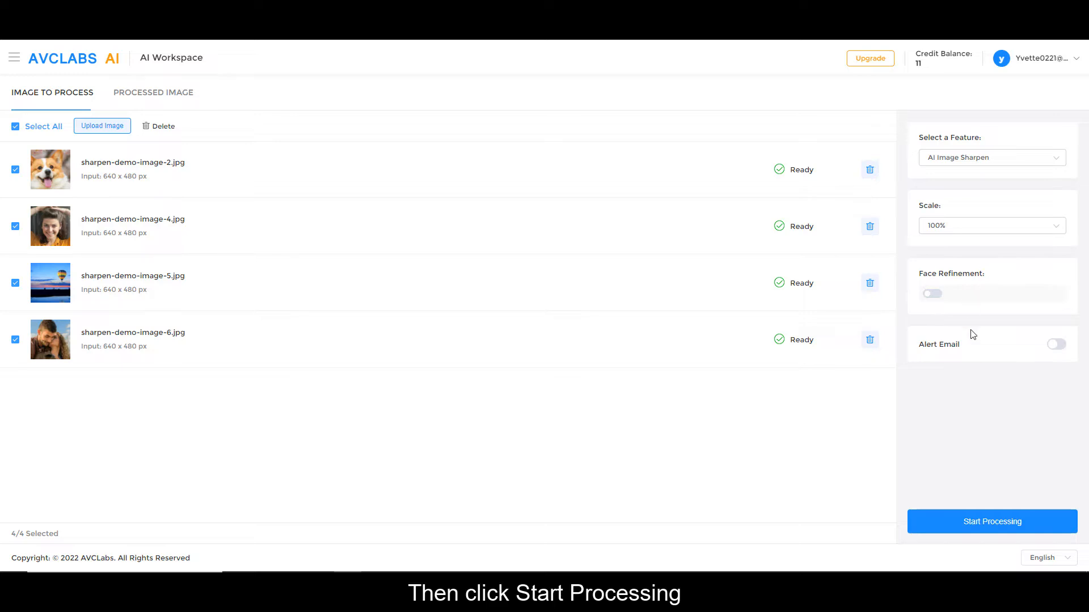
click(991, 521)
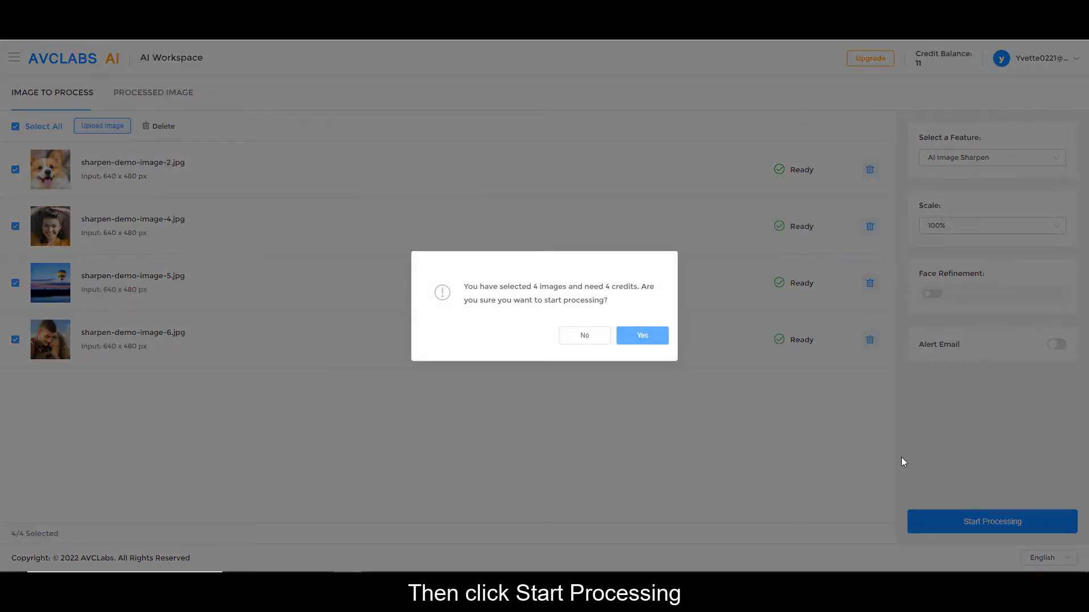
click(640, 336)
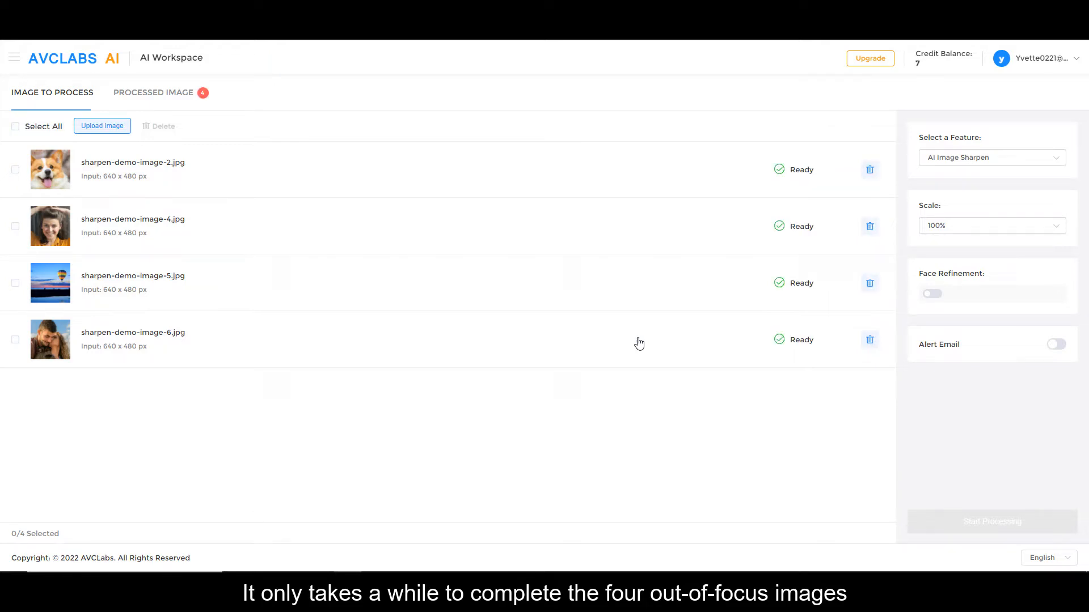
click(153, 92)
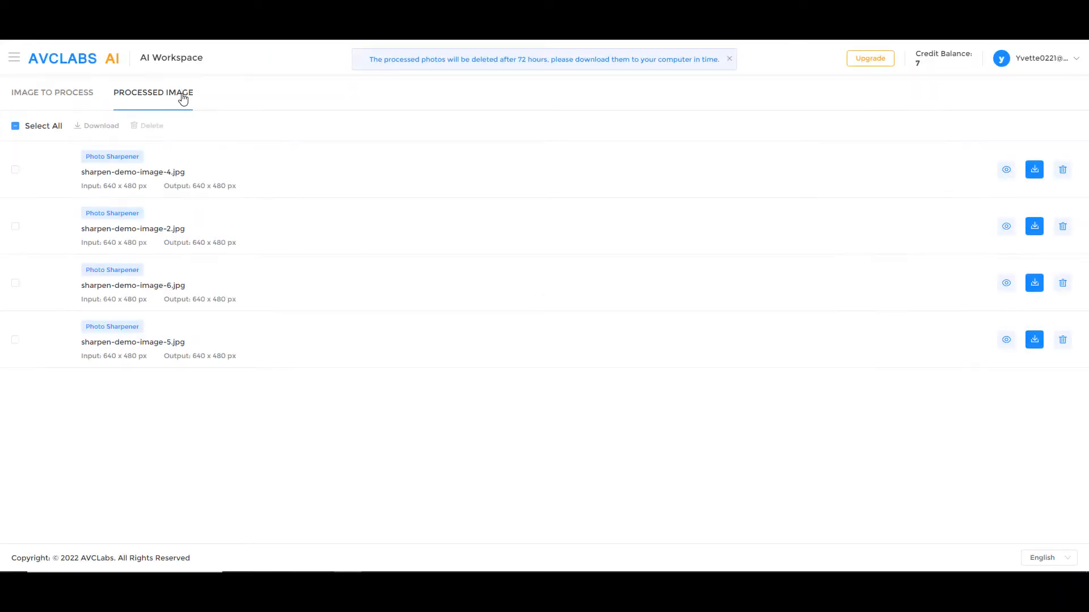
Preview sharpen-demo-image-4 (smiling woman) enlarged, download it, and return to the list.
click(1005, 169)
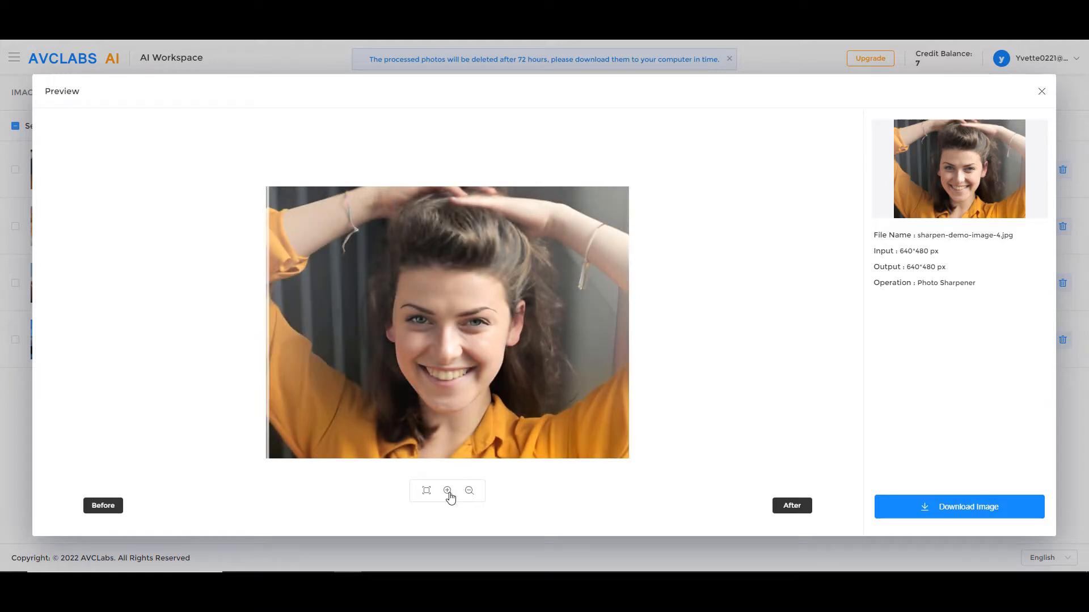
click(448, 491)
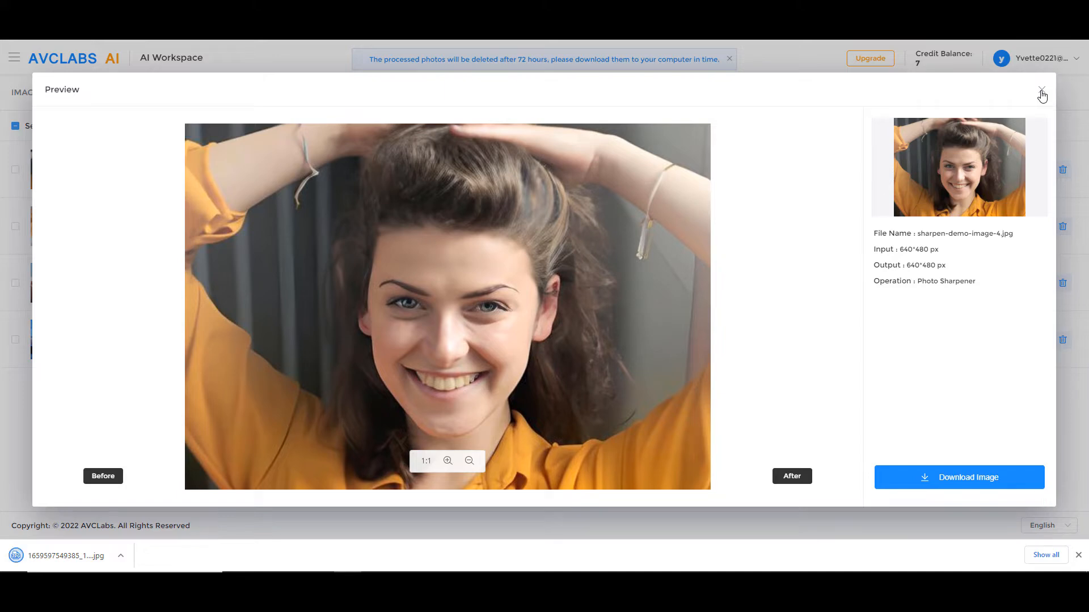
click(1042, 94)
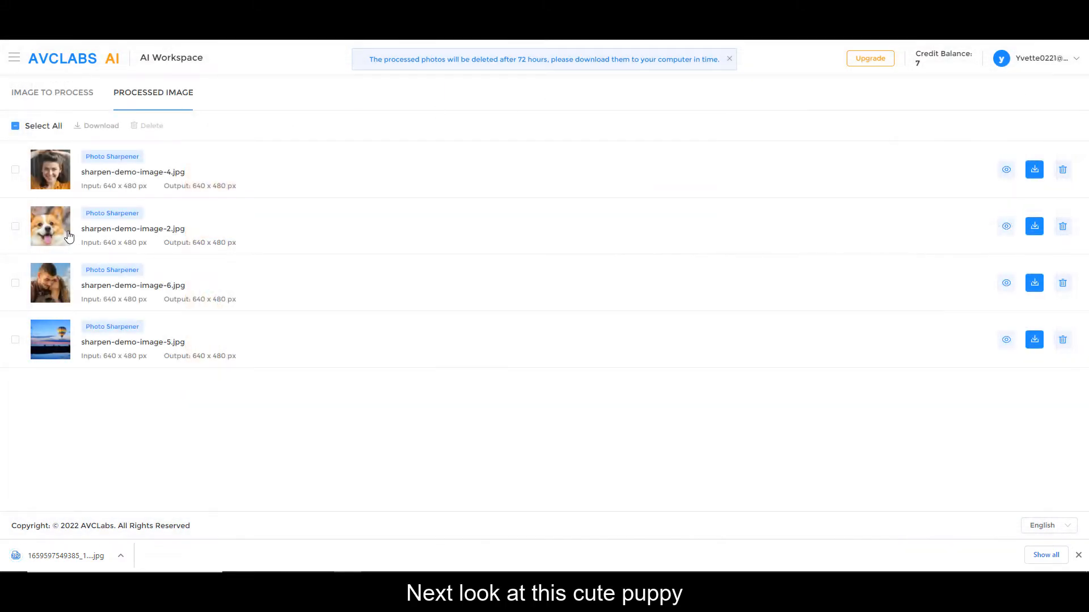
click(1005, 226)
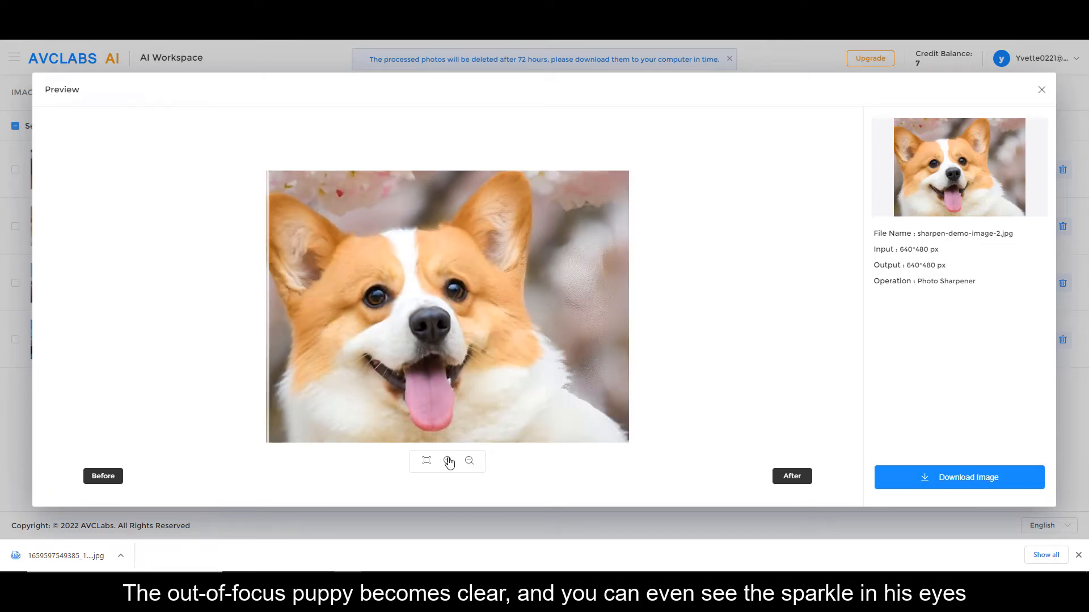
click(448, 460)
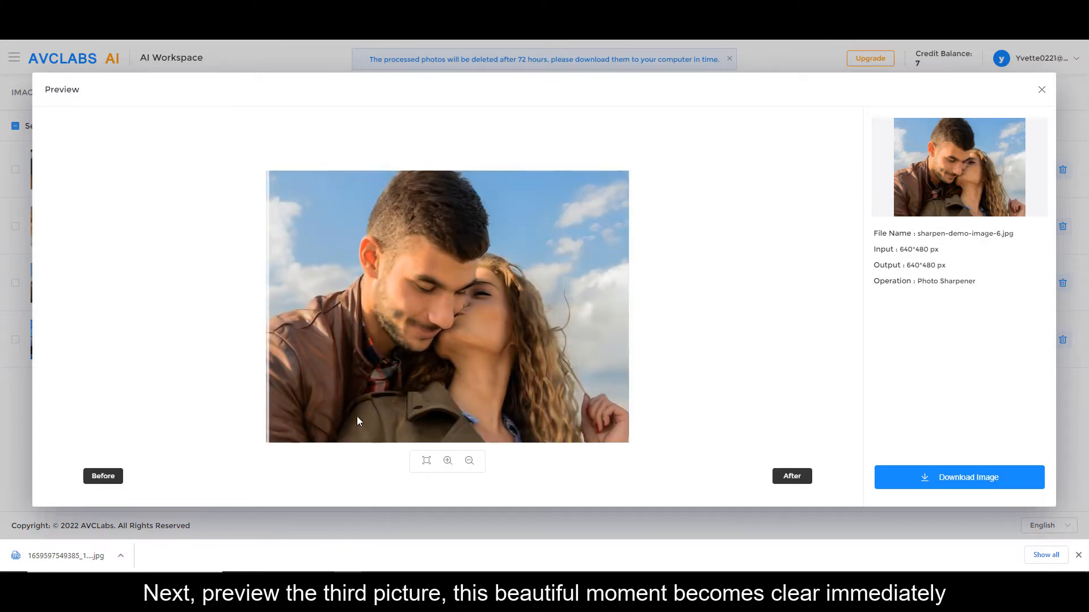
click(448, 460)
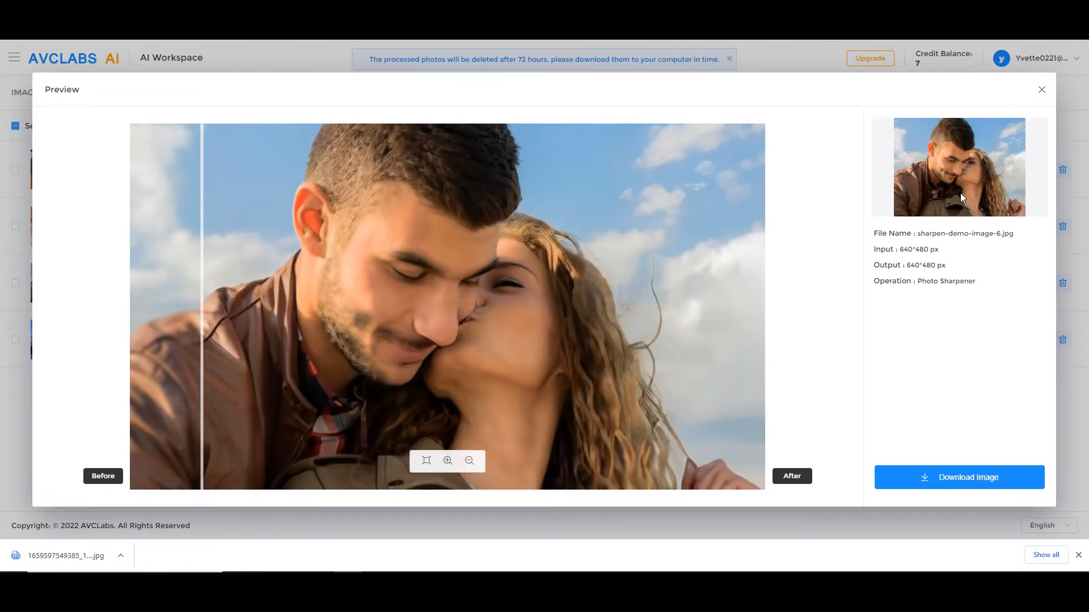
click(1041, 89)
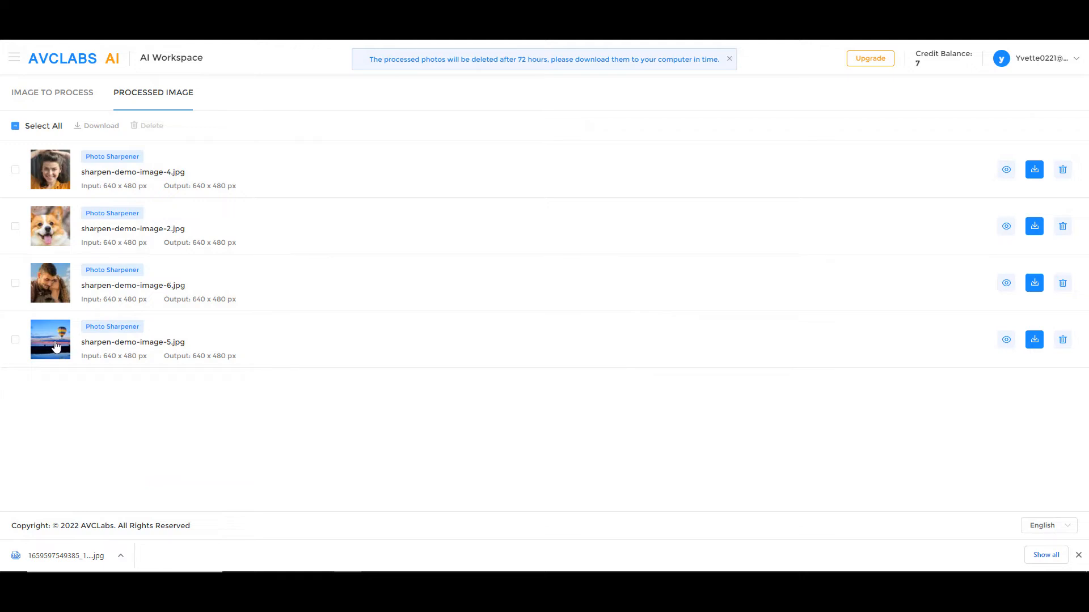
Preview sharpen-demo-image-5 (balloon landscape) enlarged before/after, then return to the list.
click(1004, 339)
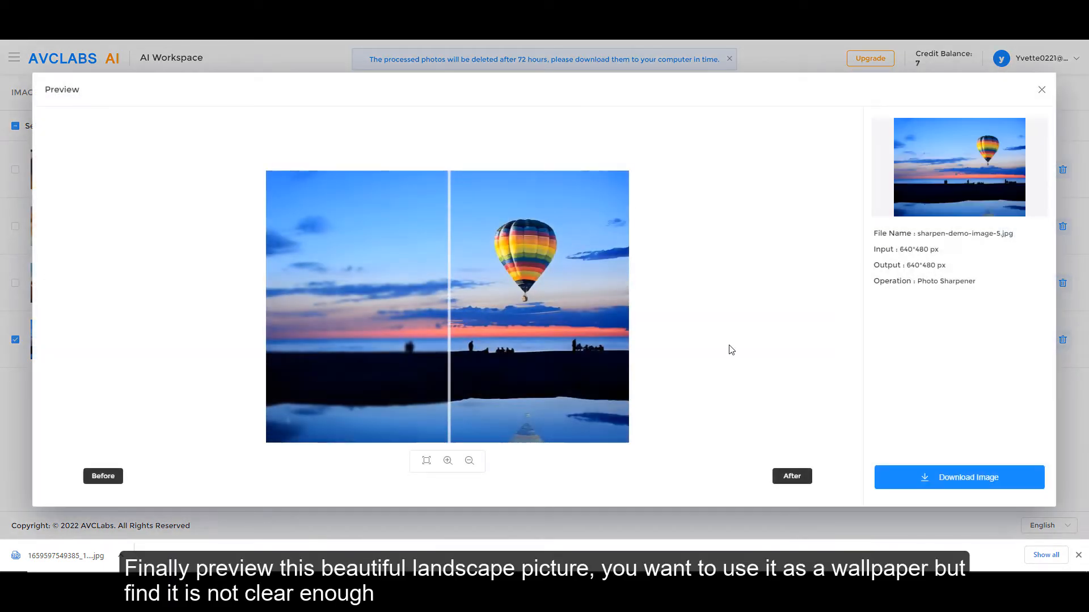
click(448, 461)
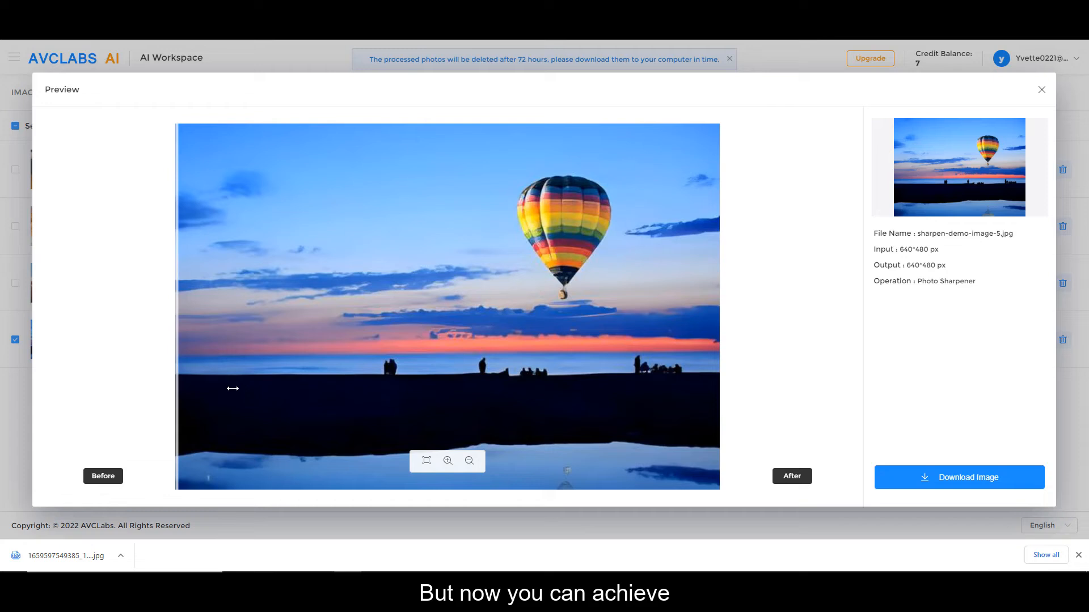
click(1040, 89)
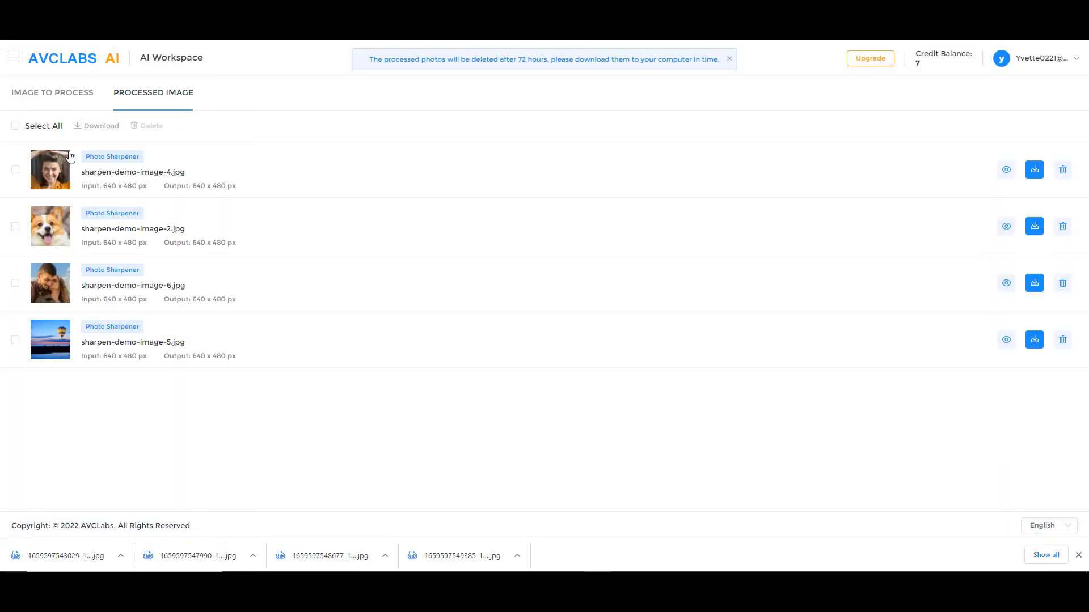
Select all four processed photos and download them together, then view the puppy image.
click(15, 126)
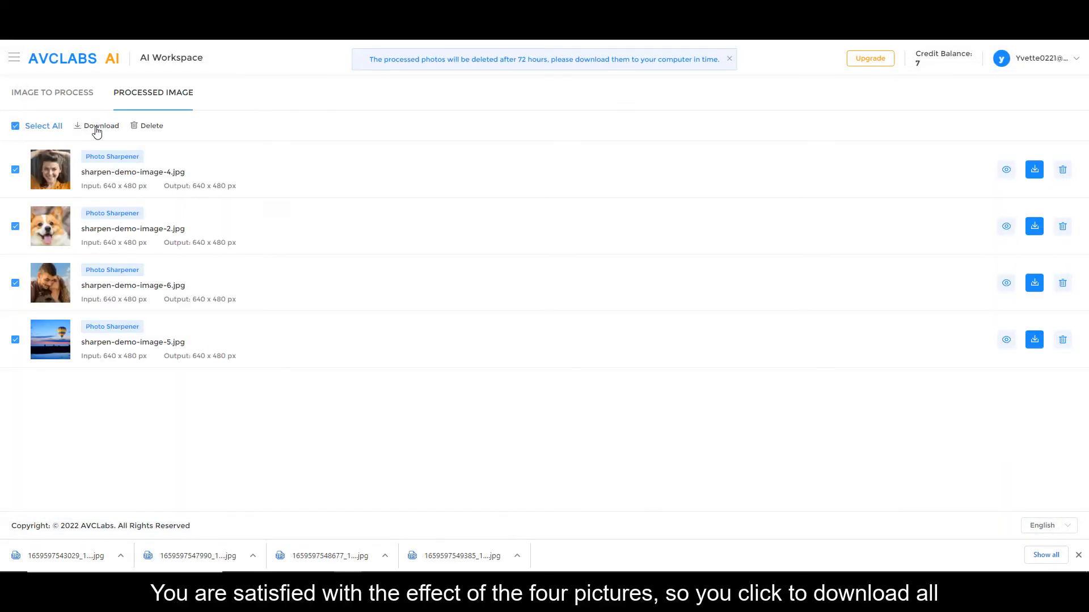
click(101, 126)
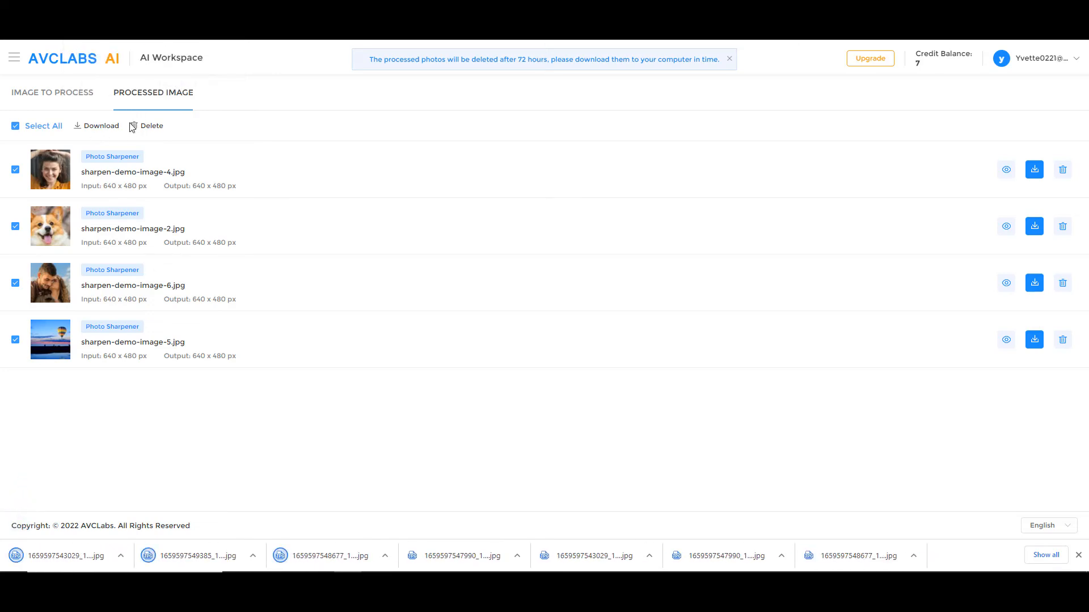
click(1005, 225)
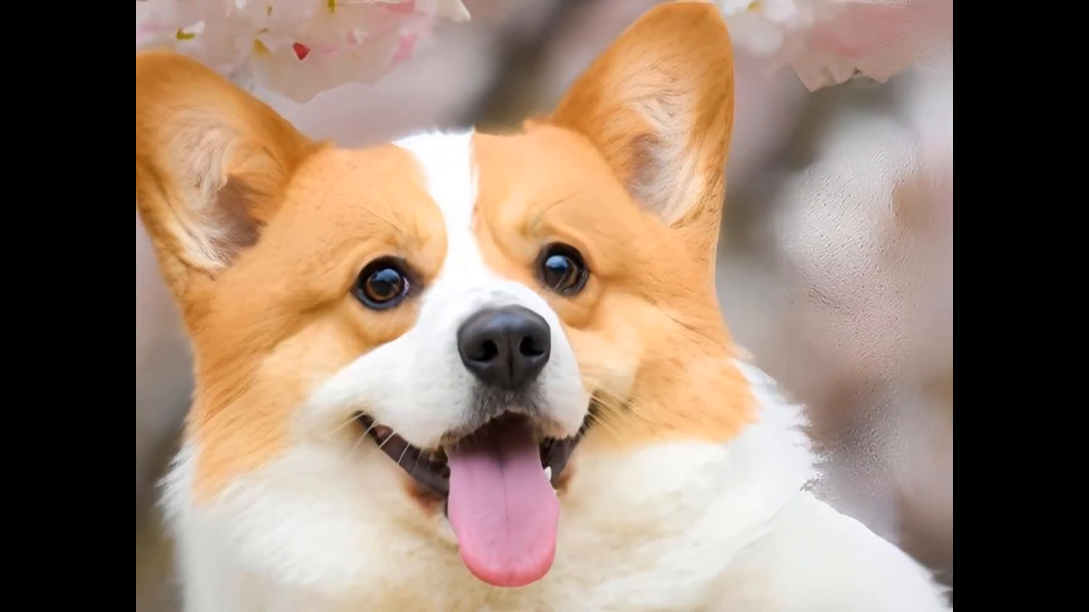